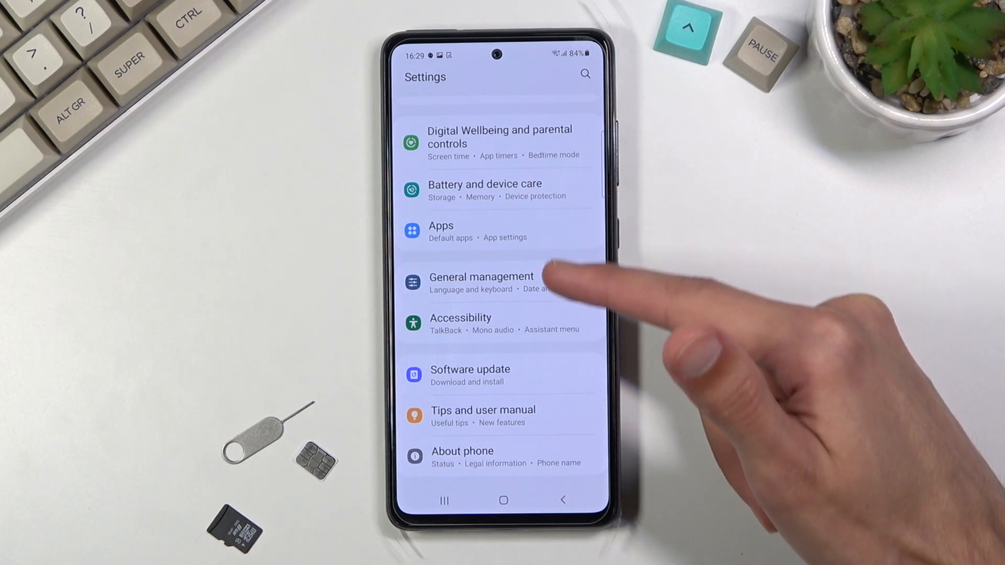
# Go into General management and reach the Reset page with its reset options.
pyautogui.click(480, 282)
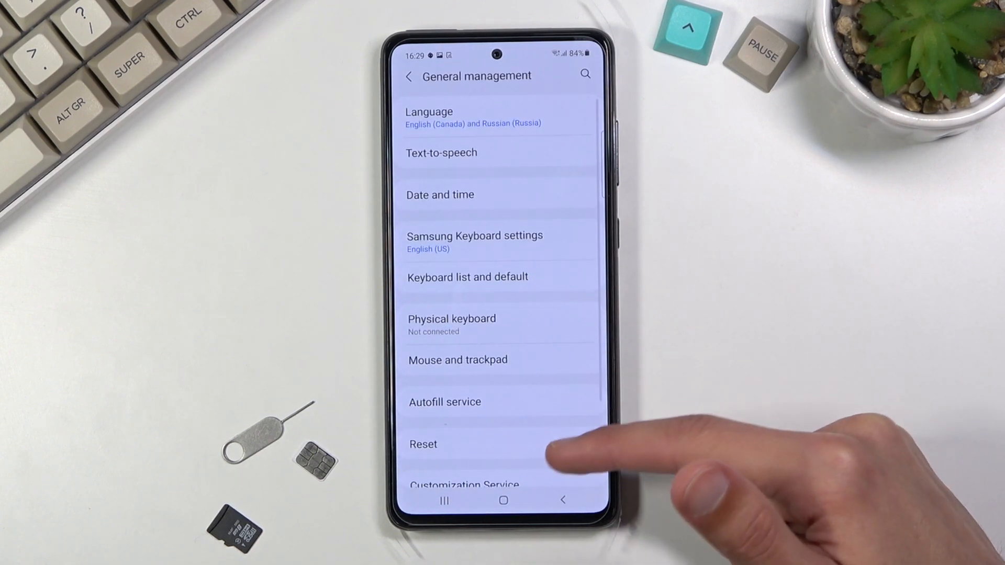
pyautogui.click(422, 444)
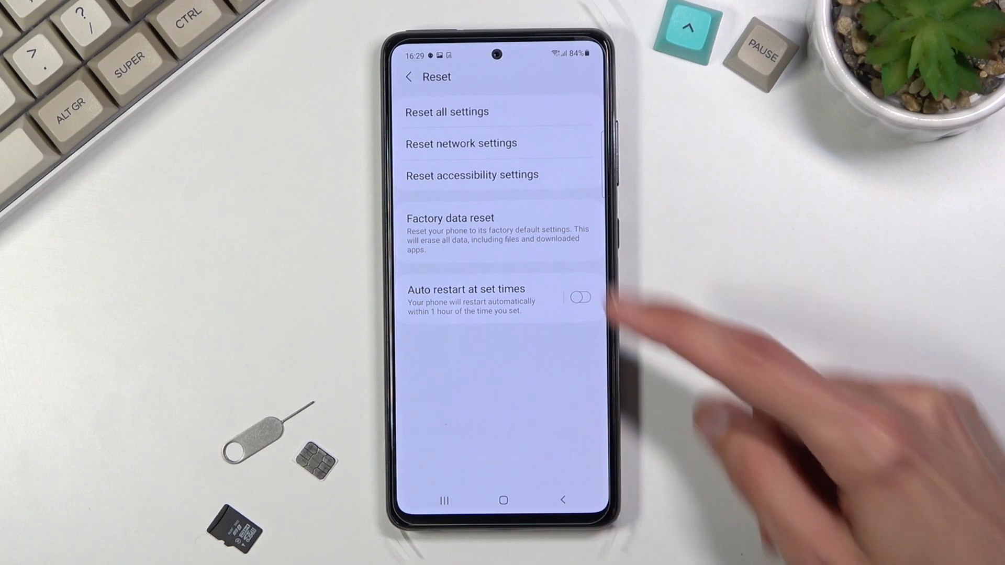
# Choose Factory data reset, review the erase warning and continue with Reset.
pyautogui.click(450, 218)
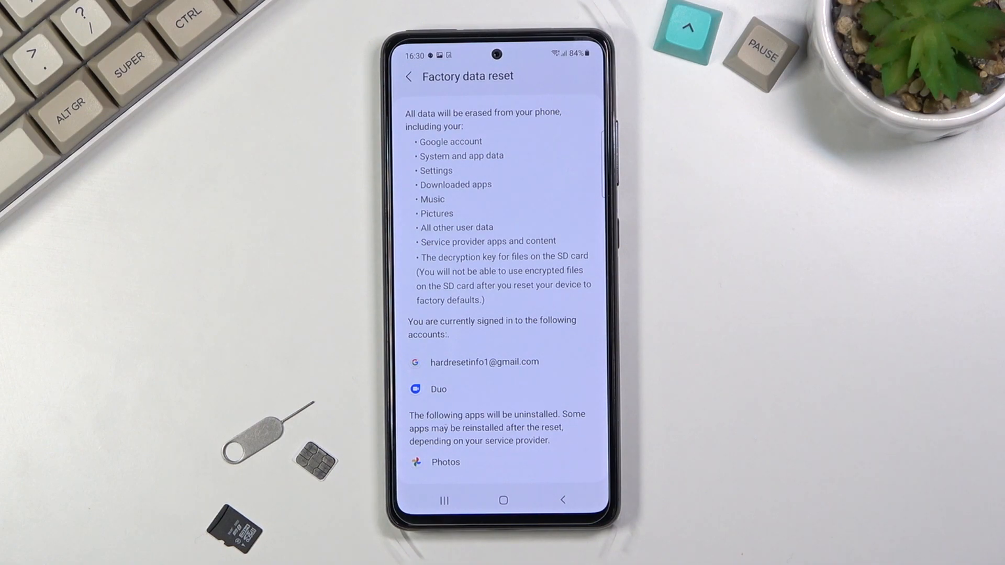
pyautogui.scroll(-3)
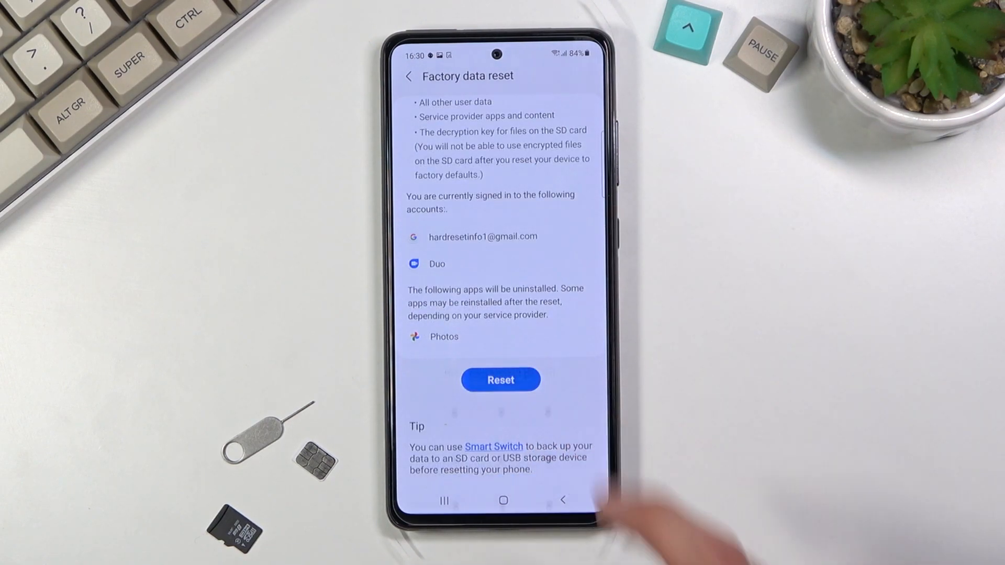
pyautogui.click(500, 379)
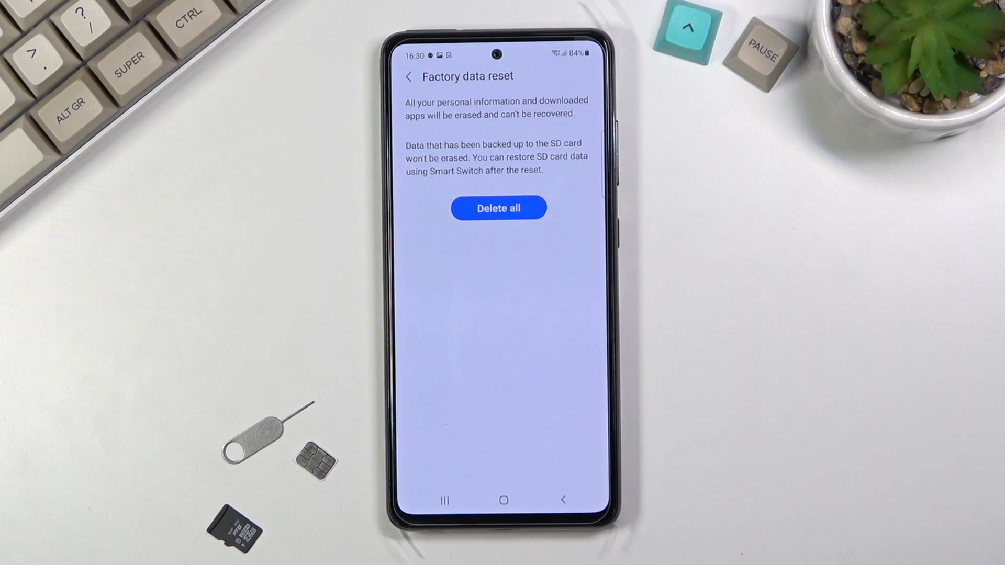
# Confirm Delete all to wipe personal data and apps and start the reset.
pyautogui.click(499, 207)
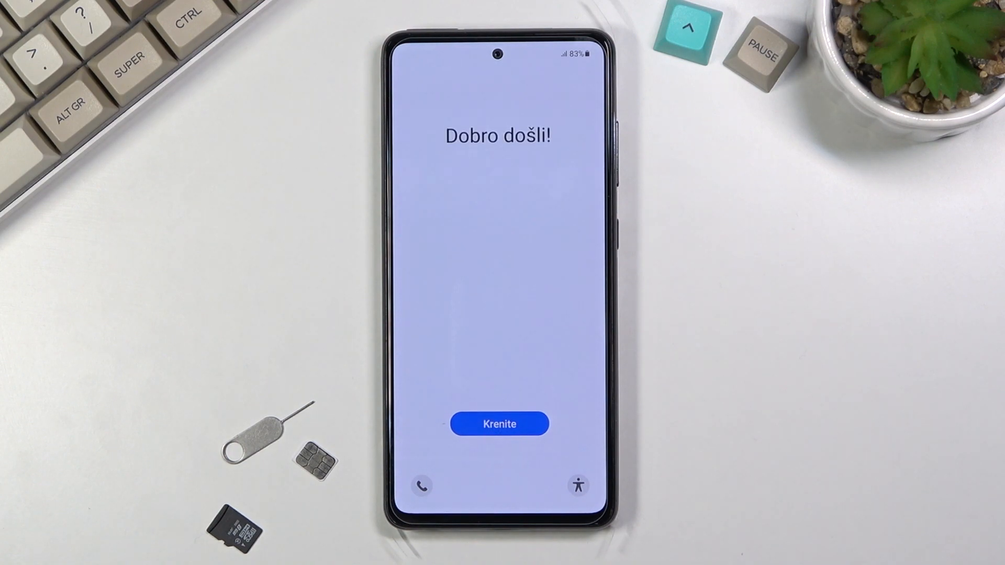
# Start initial setup with Krenite on the Dobro došli! welcome screen.
pyautogui.click(498, 423)
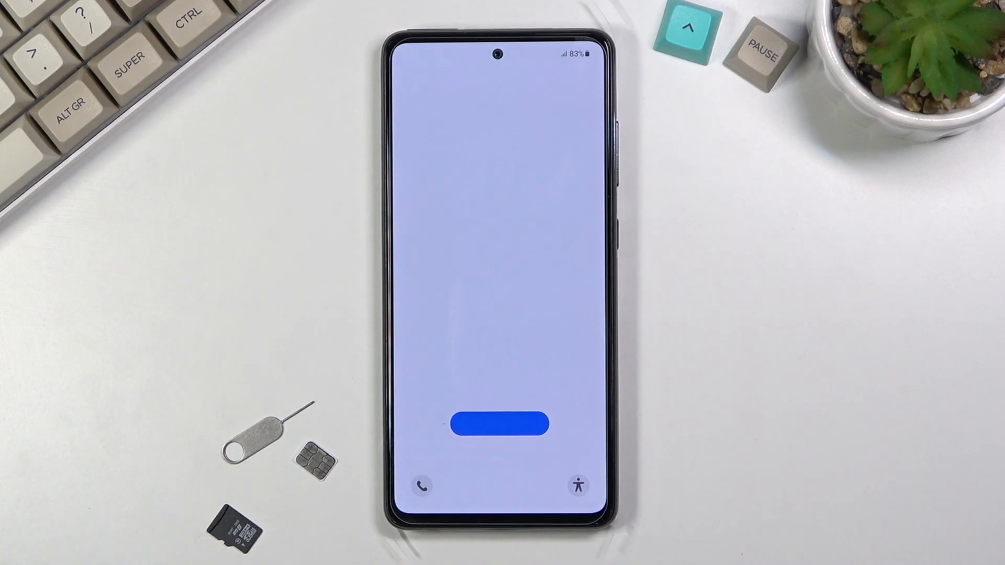